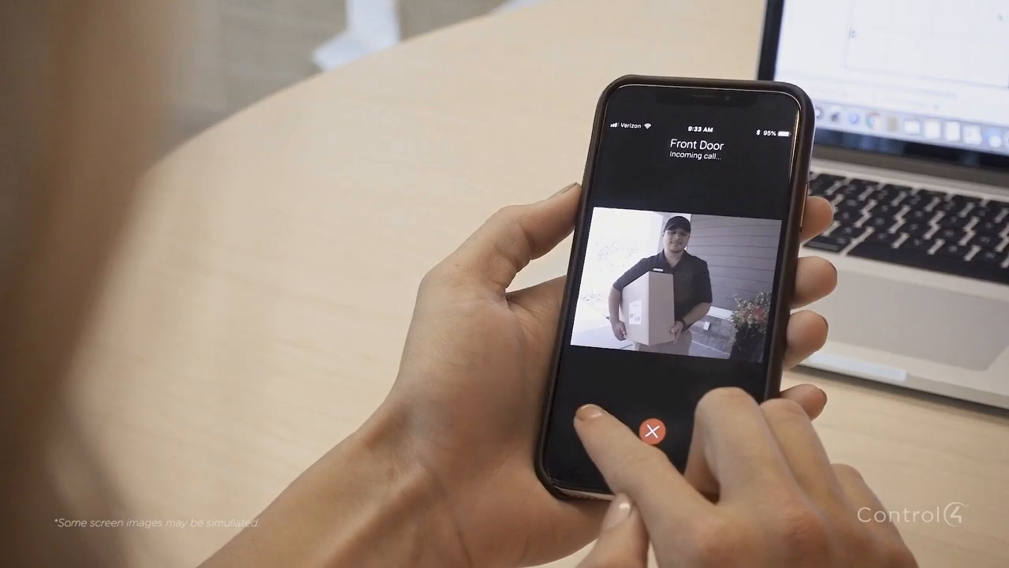
pyautogui.click(650, 426)
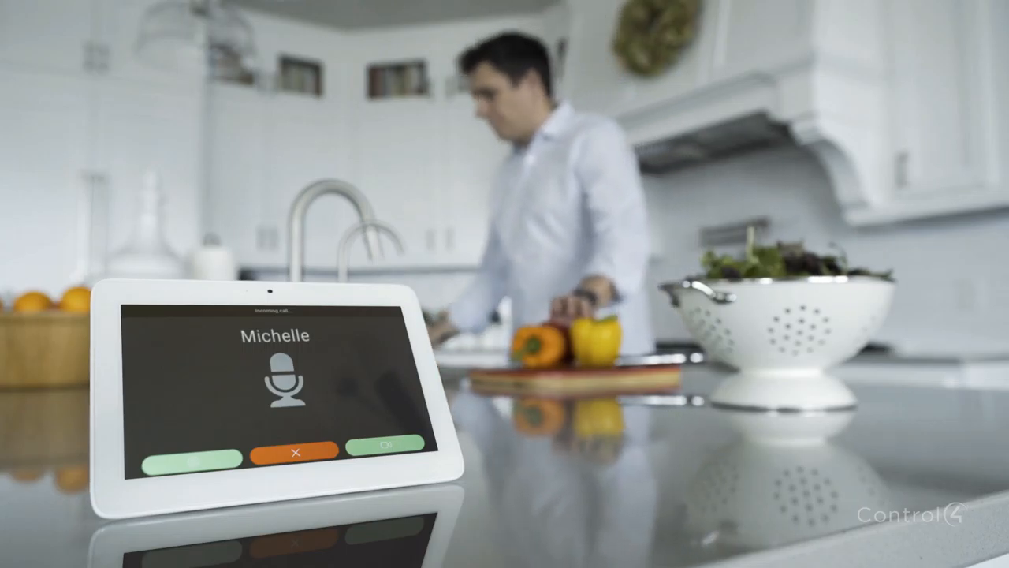
pyautogui.click(383, 446)
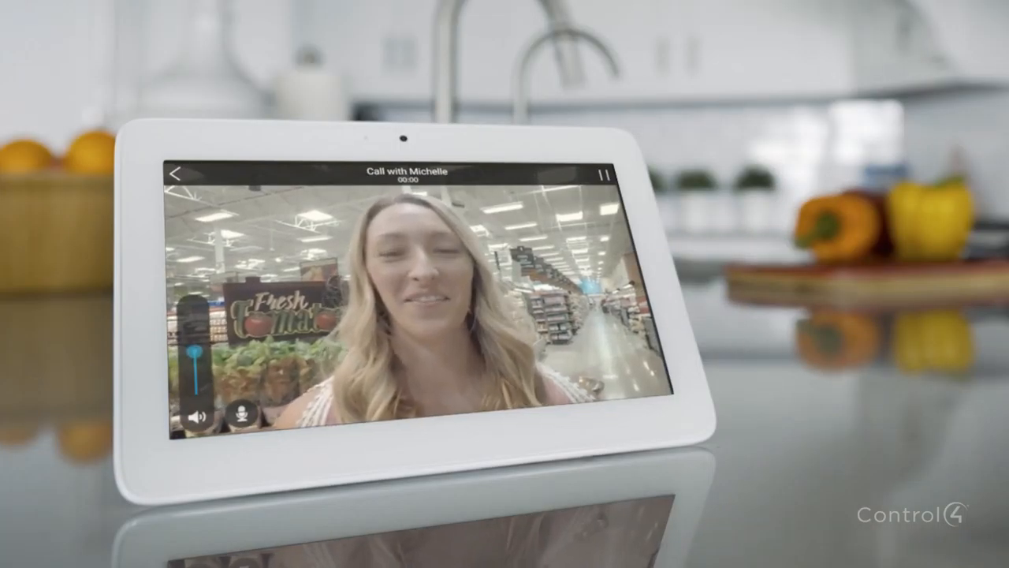